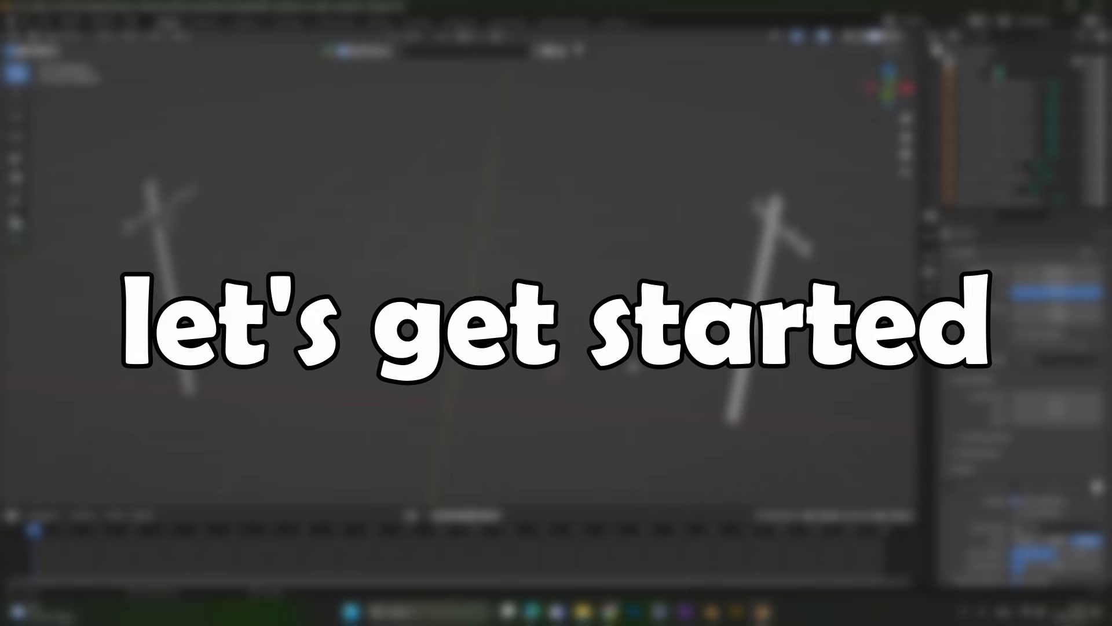
# Enable the extra curve objects add-on, select both insulators and add a Catenary curve between them.
pyautogui.click(45, 21)
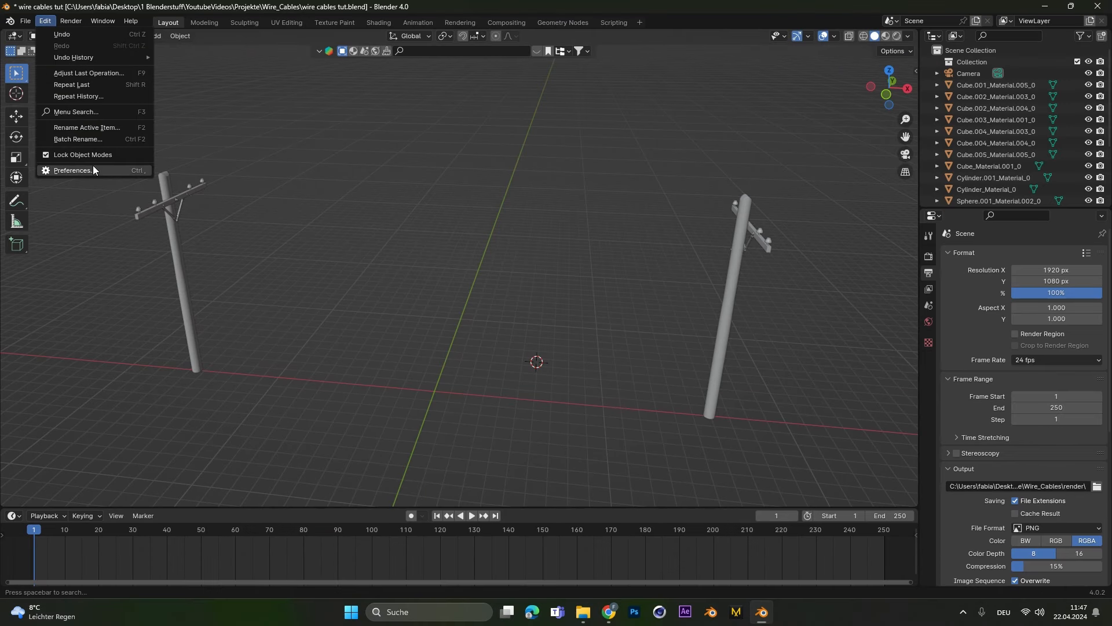
pyautogui.click(72, 170)
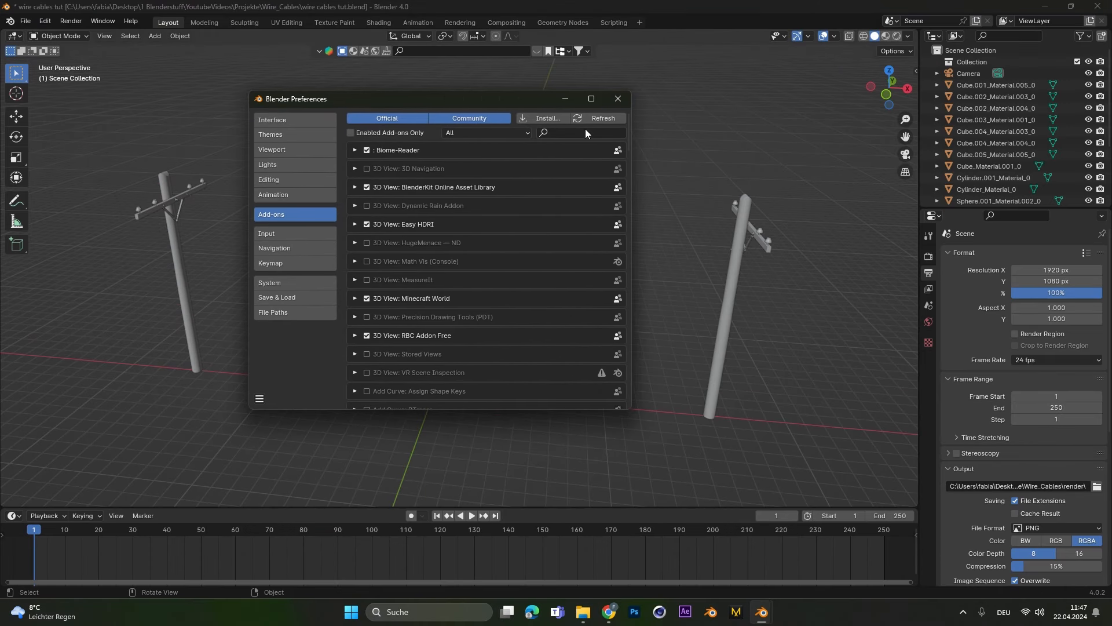
pyautogui.write('curve')
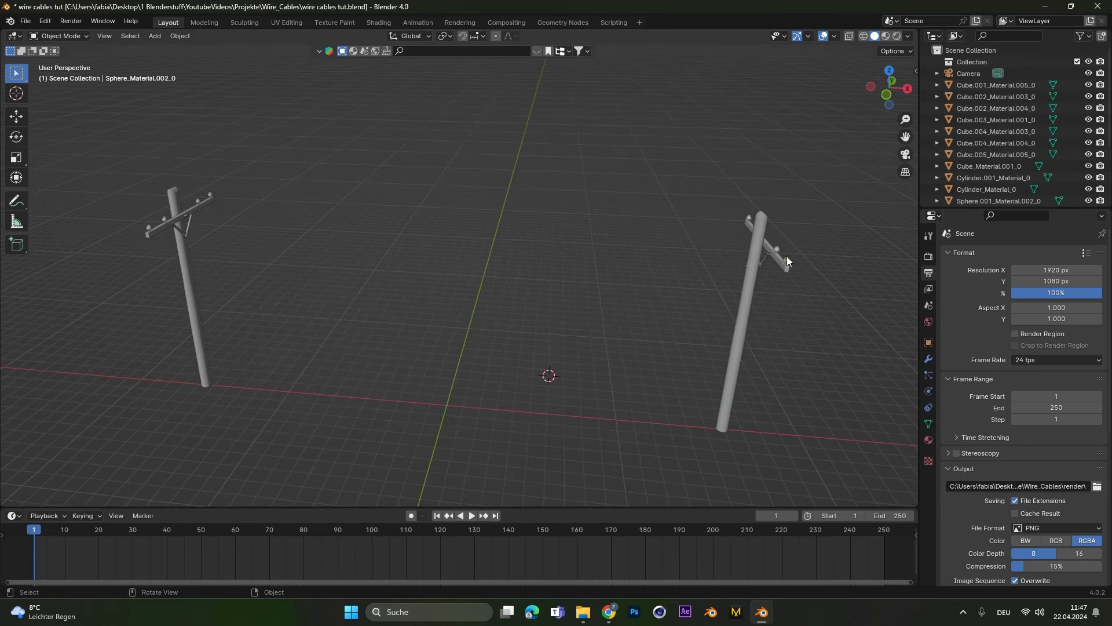
pyautogui.click(787, 260)
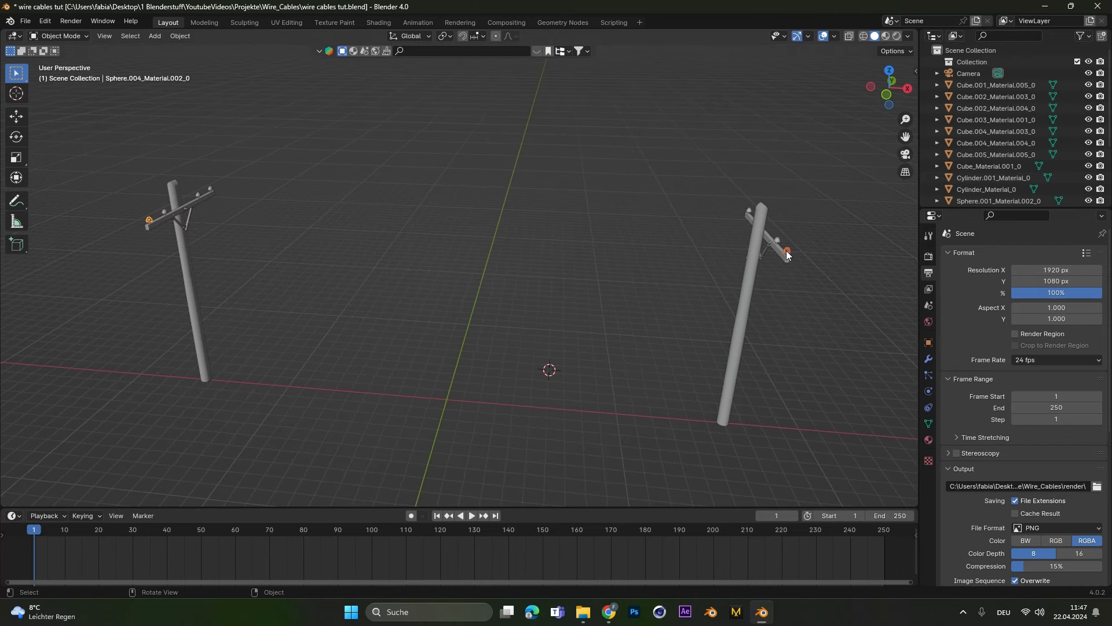
pyautogui.moveTo(149, 225)
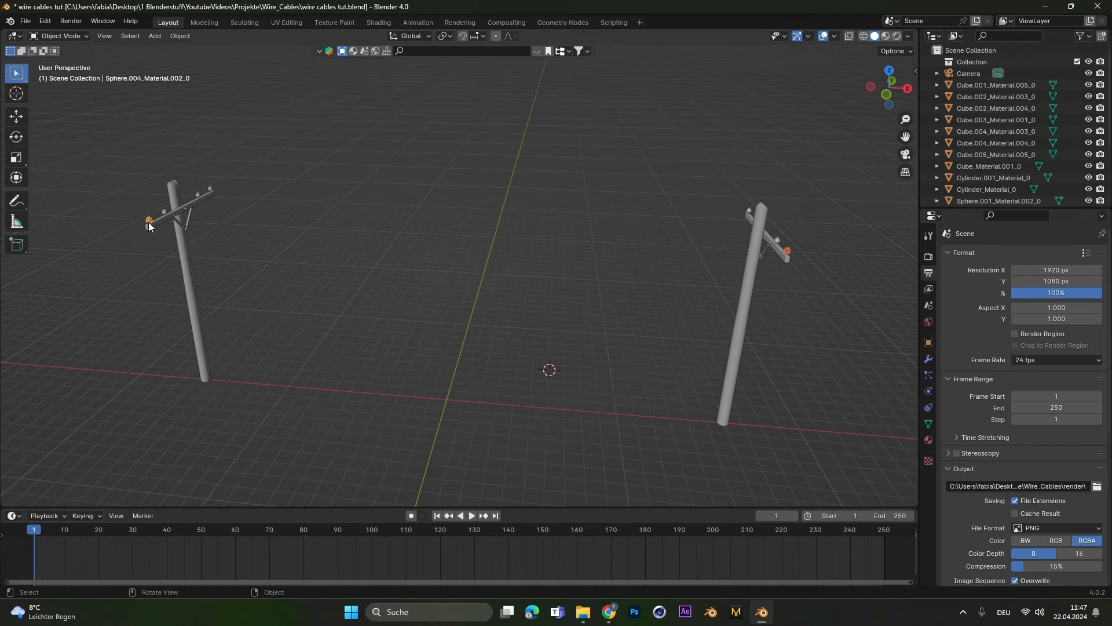
pyautogui.click(155, 36)
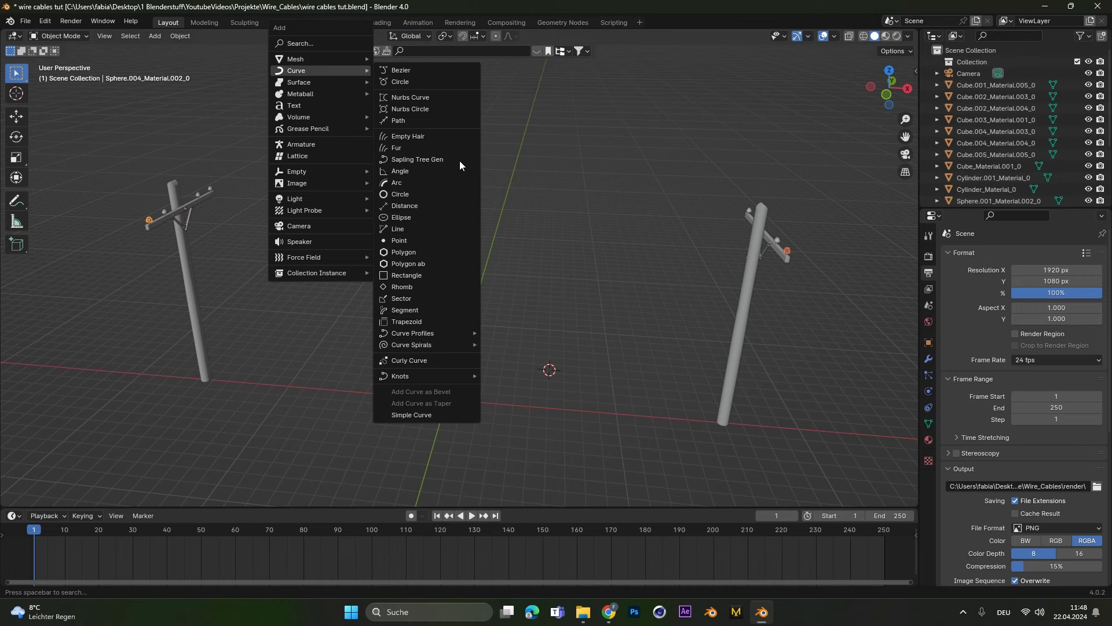
pyautogui.moveTo(401, 376)
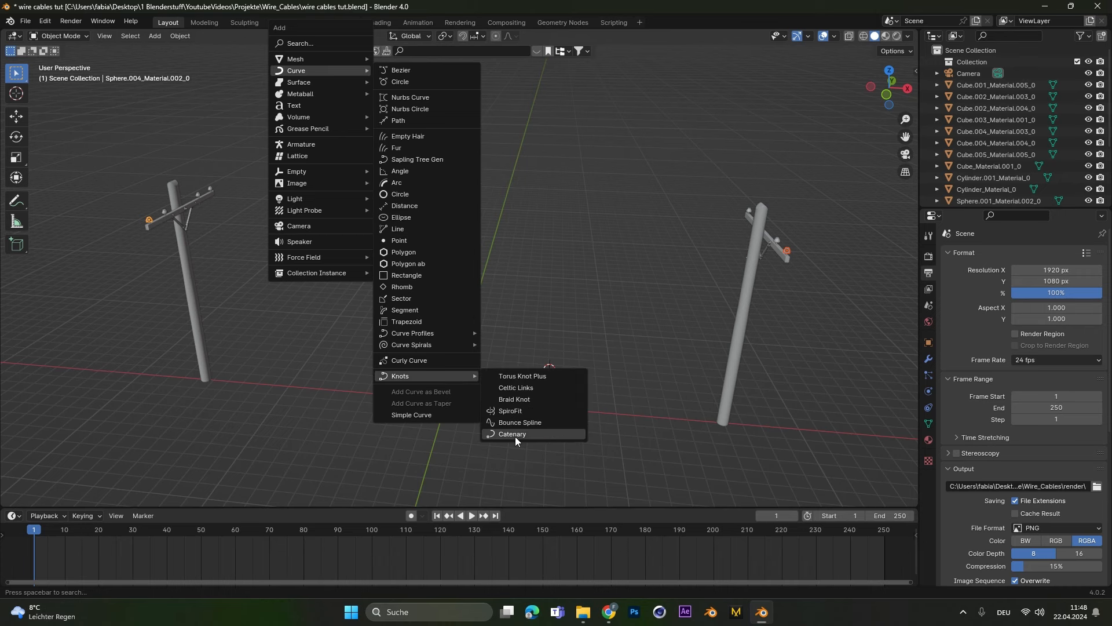
pyautogui.click(513, 433)
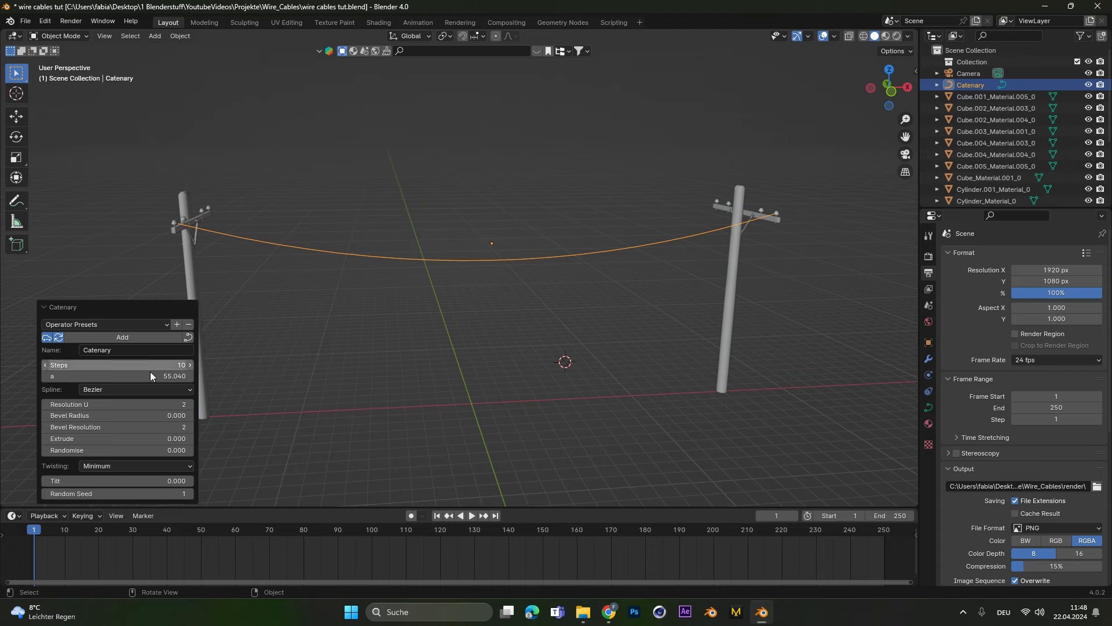
pyautogui.moveTo(181, 365)
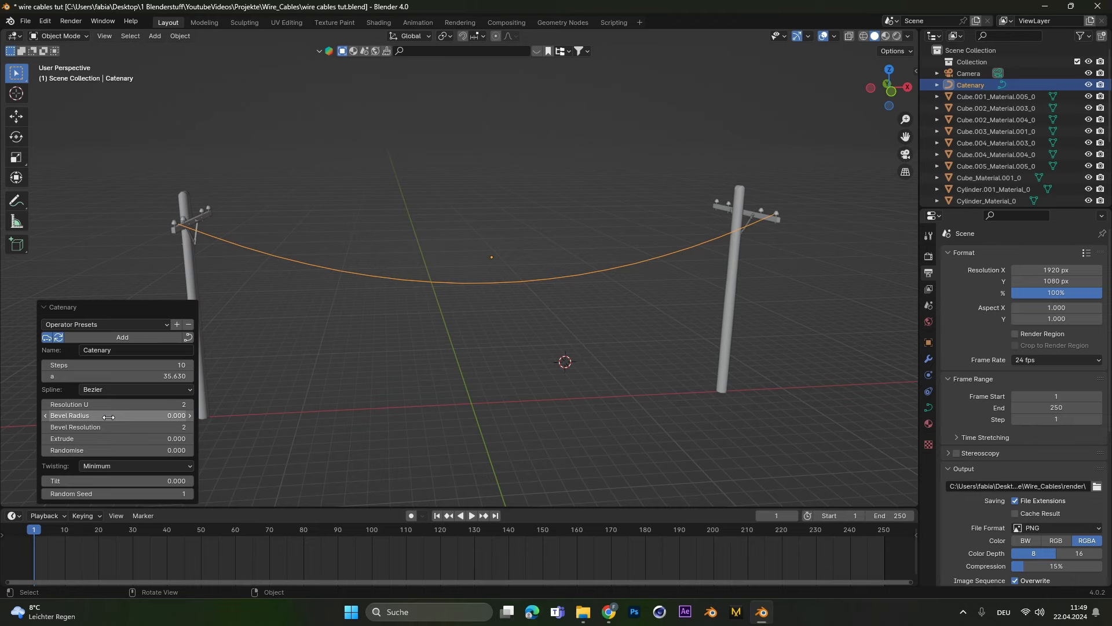
# Lower the catenary's 'a' value so the wire sags more deeply between the poles.
pyautogui.moveTo(117, 415); pyautogui.dragTo(142, 415)
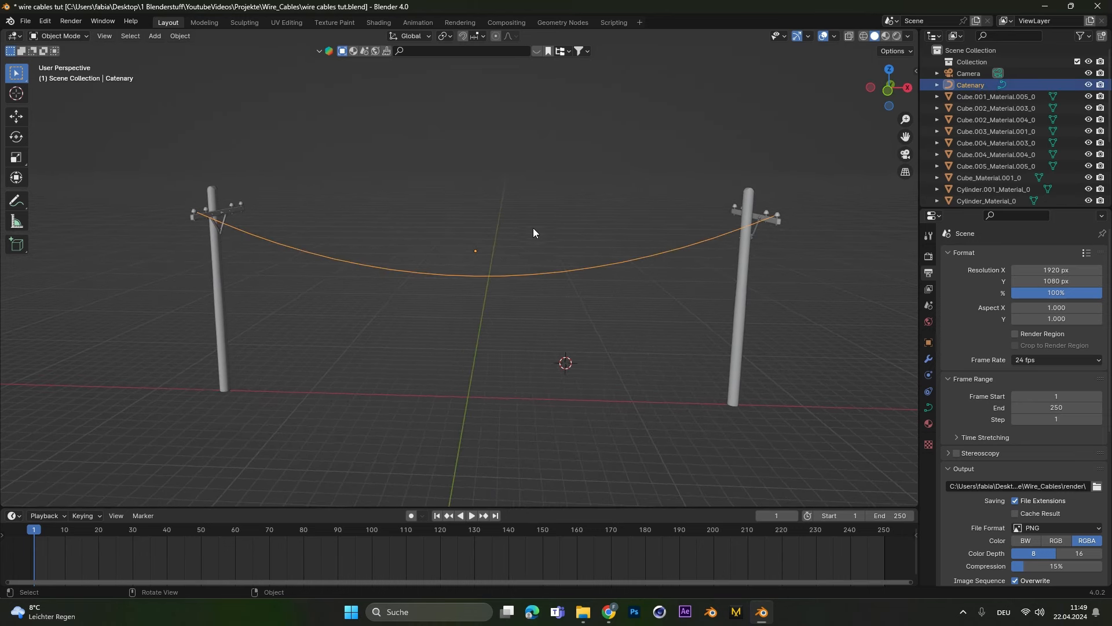
# Convert the catenary curve to a mesh and leave Edit Mode to reach its physics options.
pyautogui.rightClick(534, 233)
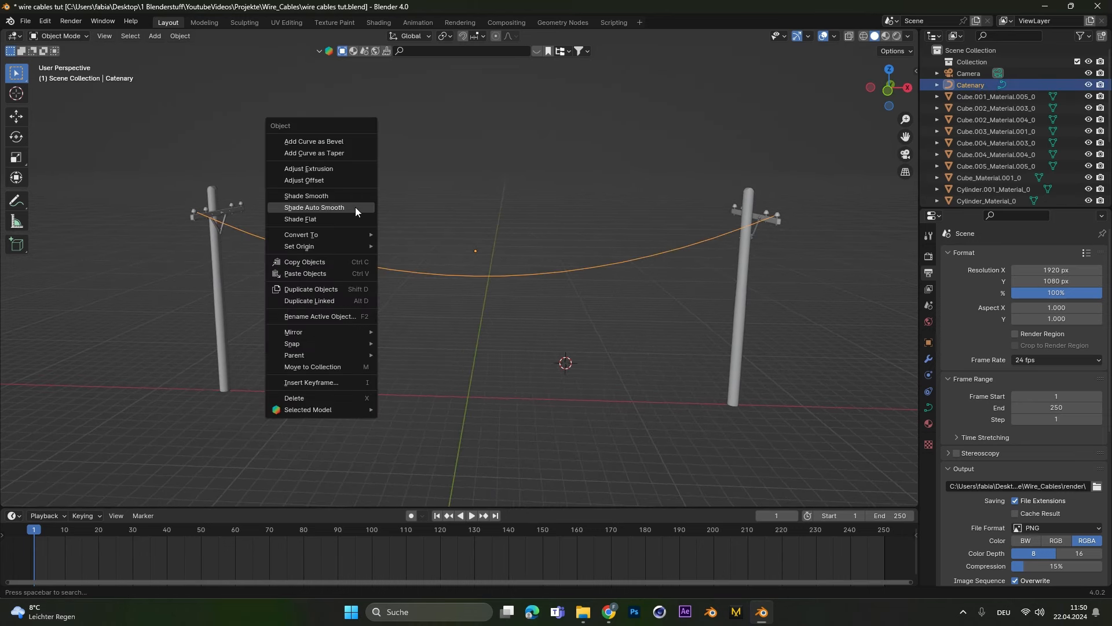
pyautogui.moveTo(301, 235)
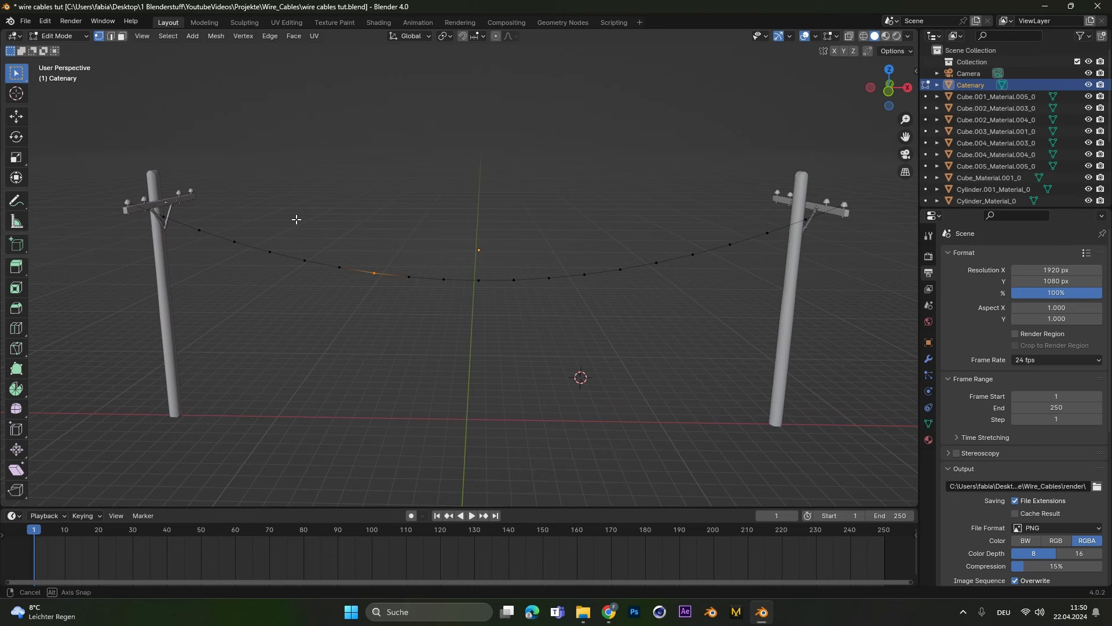
pyautogui.press('Tab')
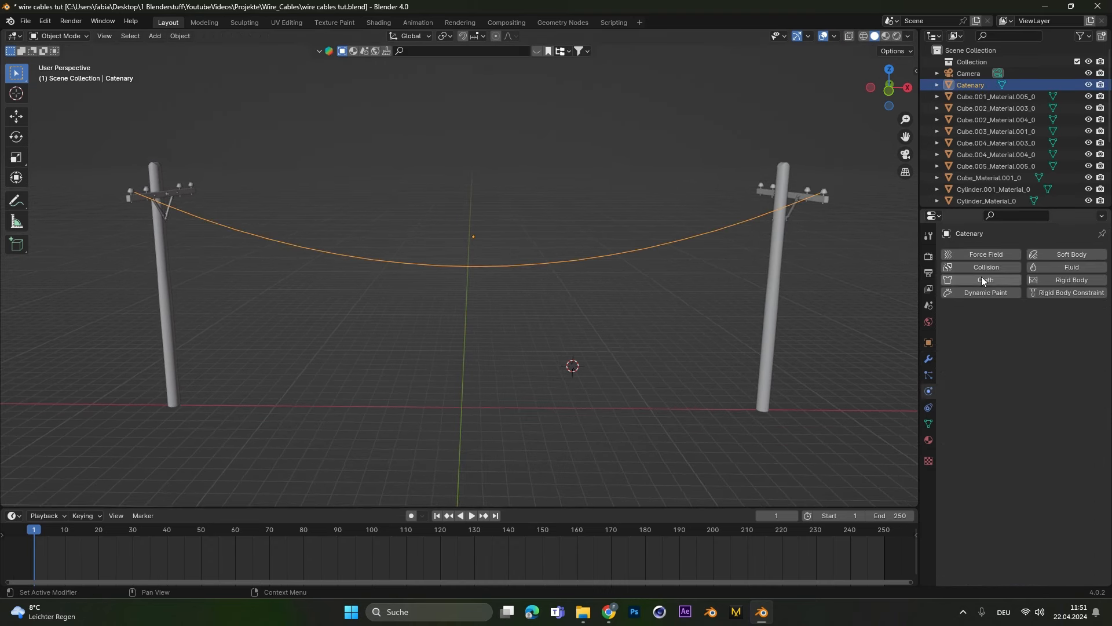
# Add a Cloth simulation to the wire and show its mesh data settings for pinning.
pyautogui.click(986, 279)
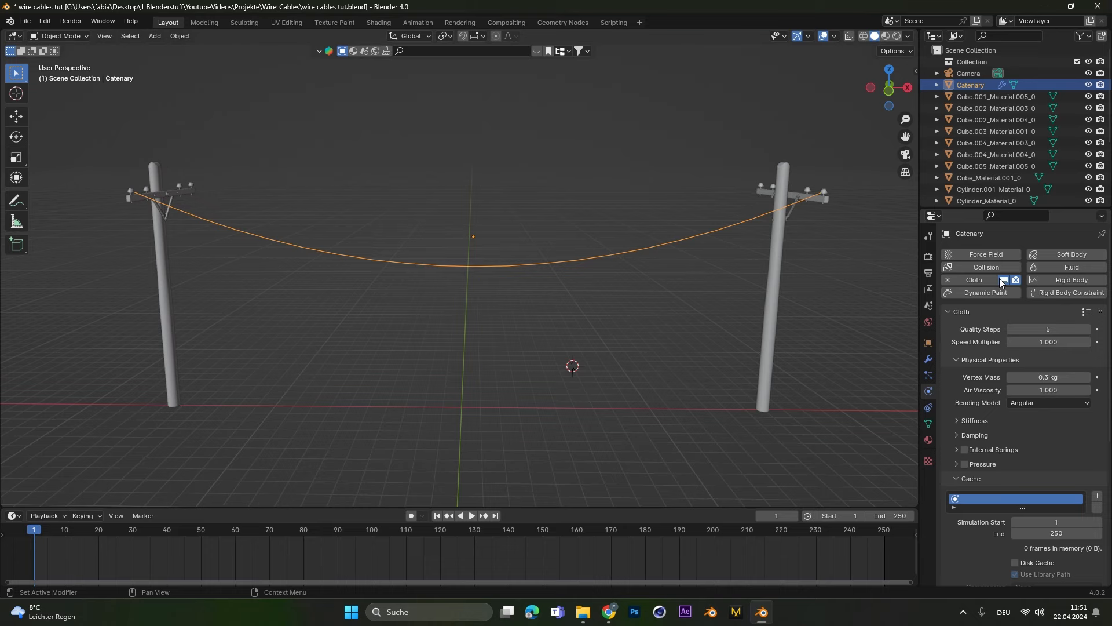
pyautogui.click(466, 516)
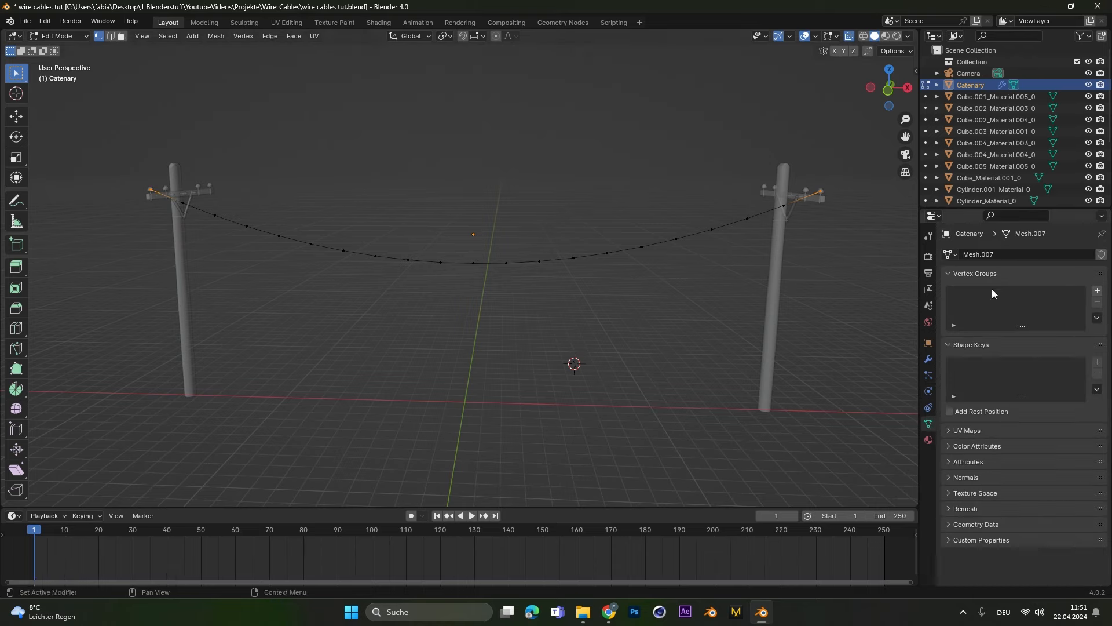
# Create a vertex group of the wire's ends, set it as the cloth Pin Group and play the simulation.
pyautogui.click(1096, 290)
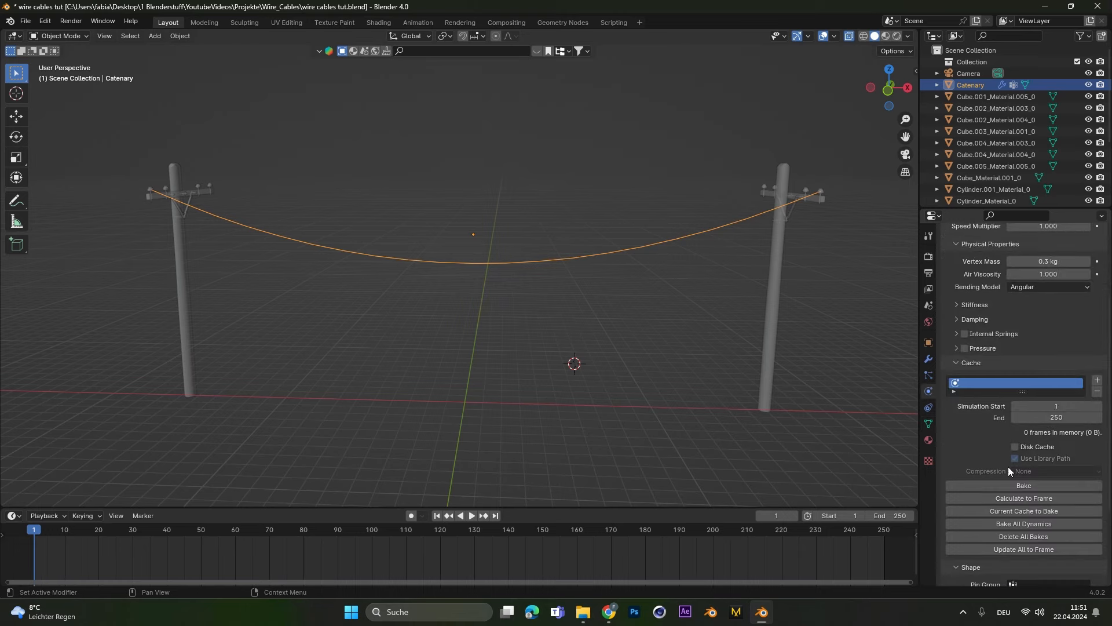
pyautogui.scroll(-3)
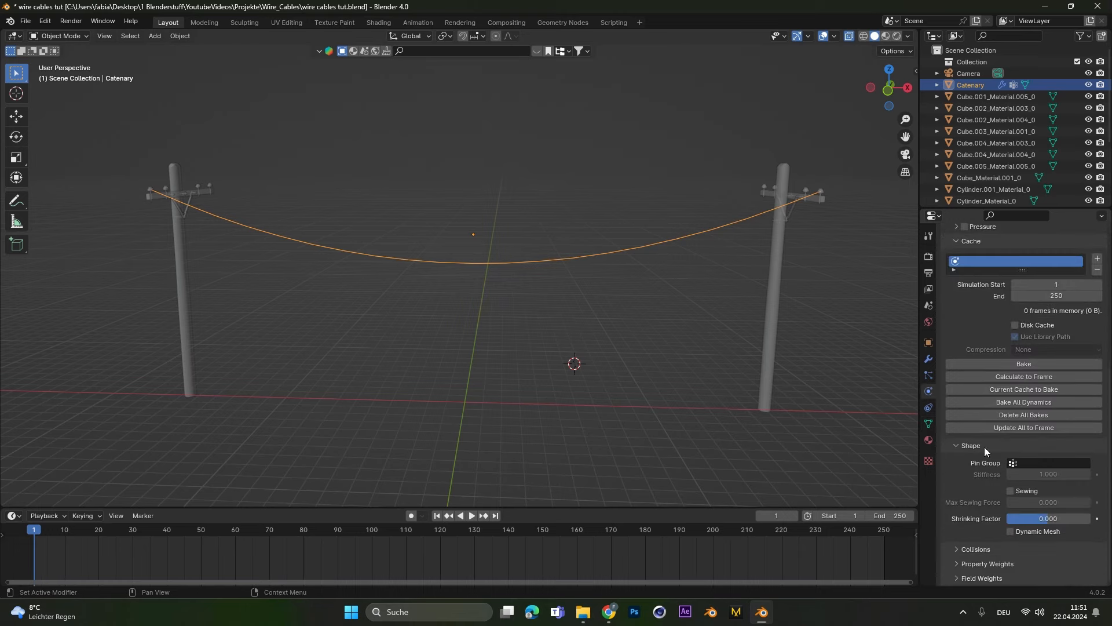
pyautogui.click(1053, 462)
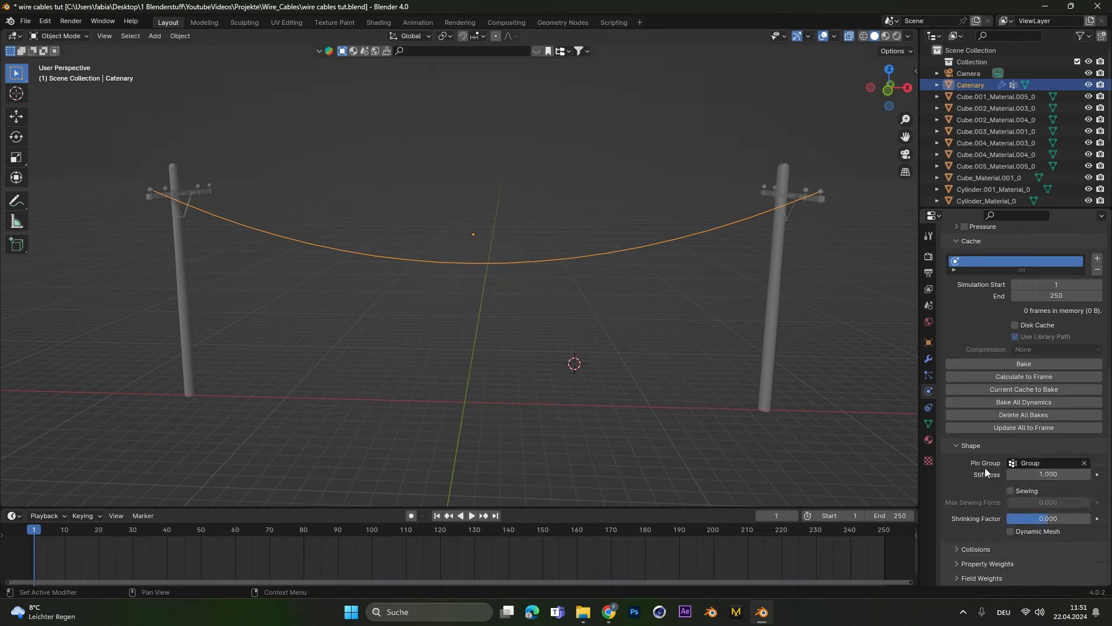
pyautogui.moveTo(976, 453)
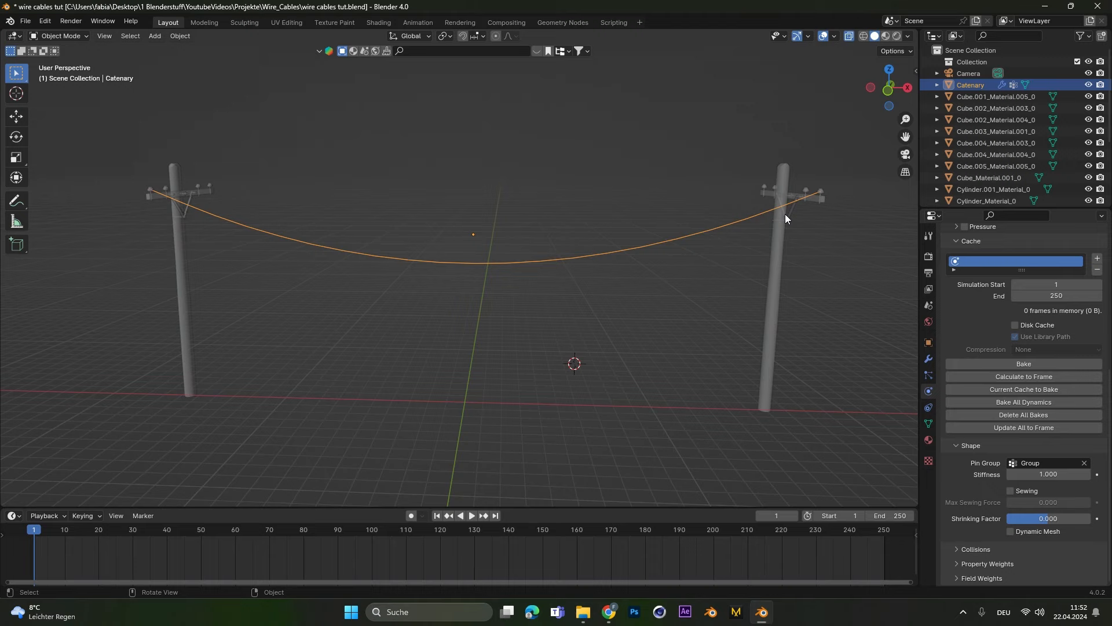
pyautogui.click(470, 516)
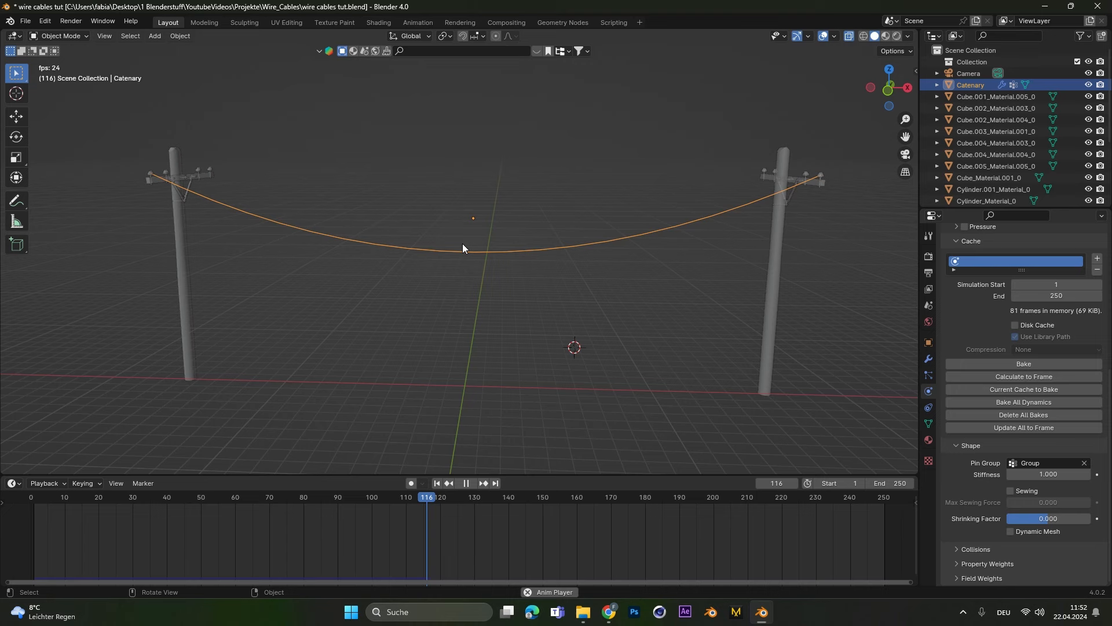
# Add a Subdivision modifier to the wire, replay the cloth simulation and return to frame 1.
pyautogui.click(1027, 254)
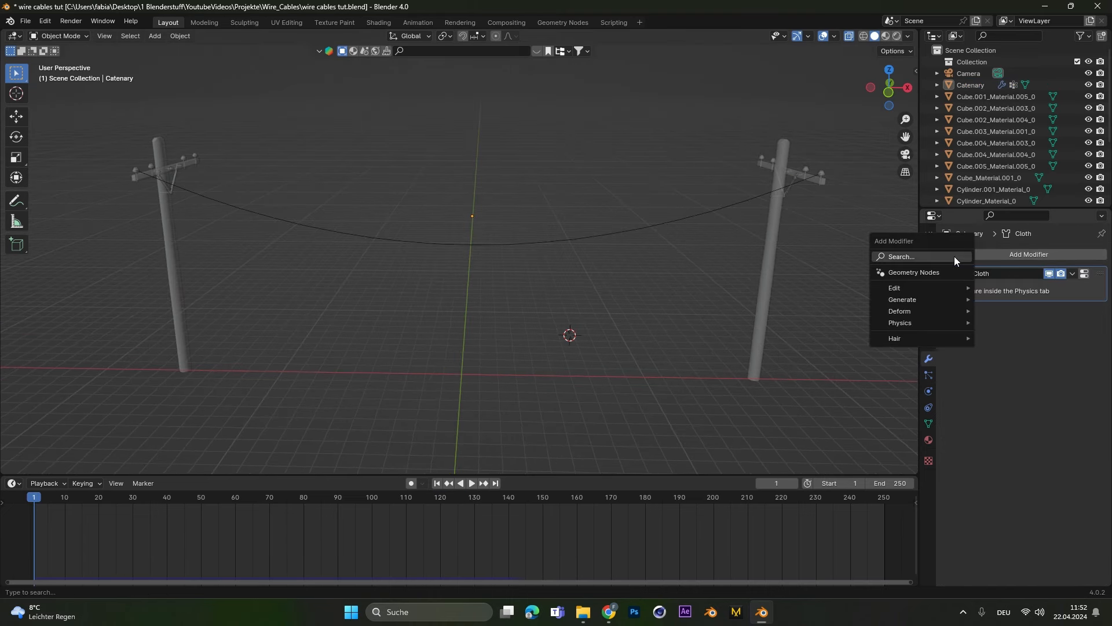
pyautogui.click(903, 299)
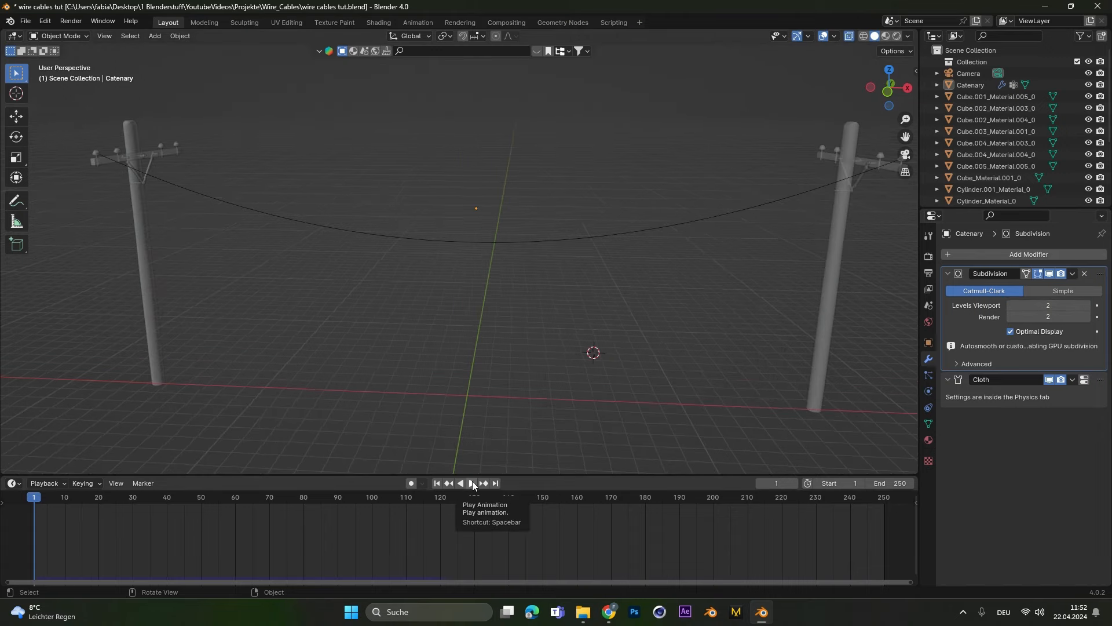
pyautogui.click(473, 483)
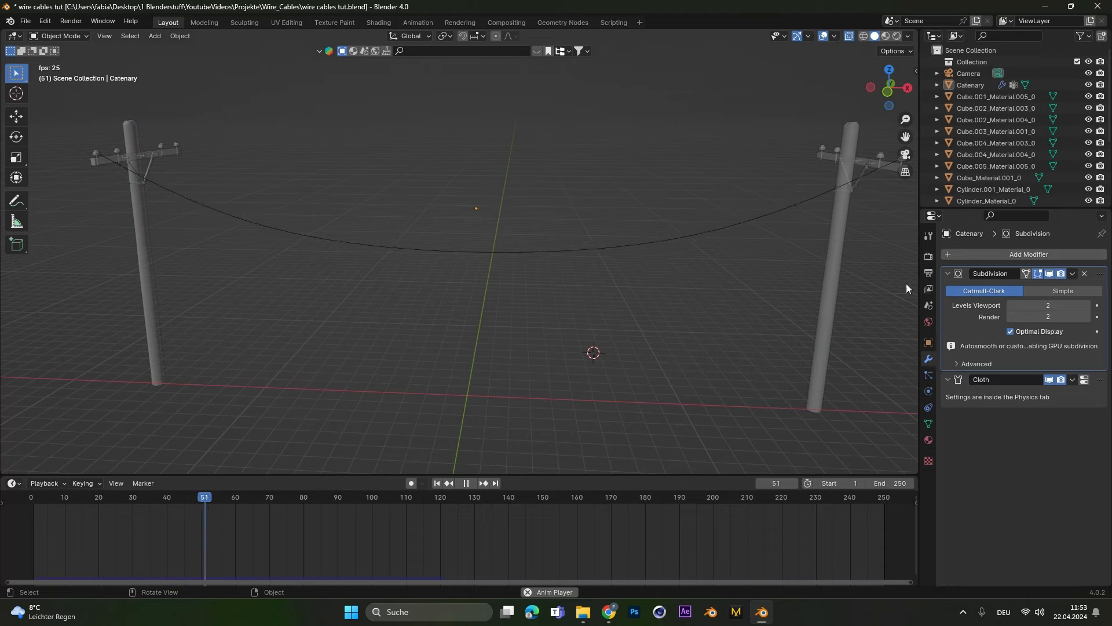
pyautogui.click(466, 484)
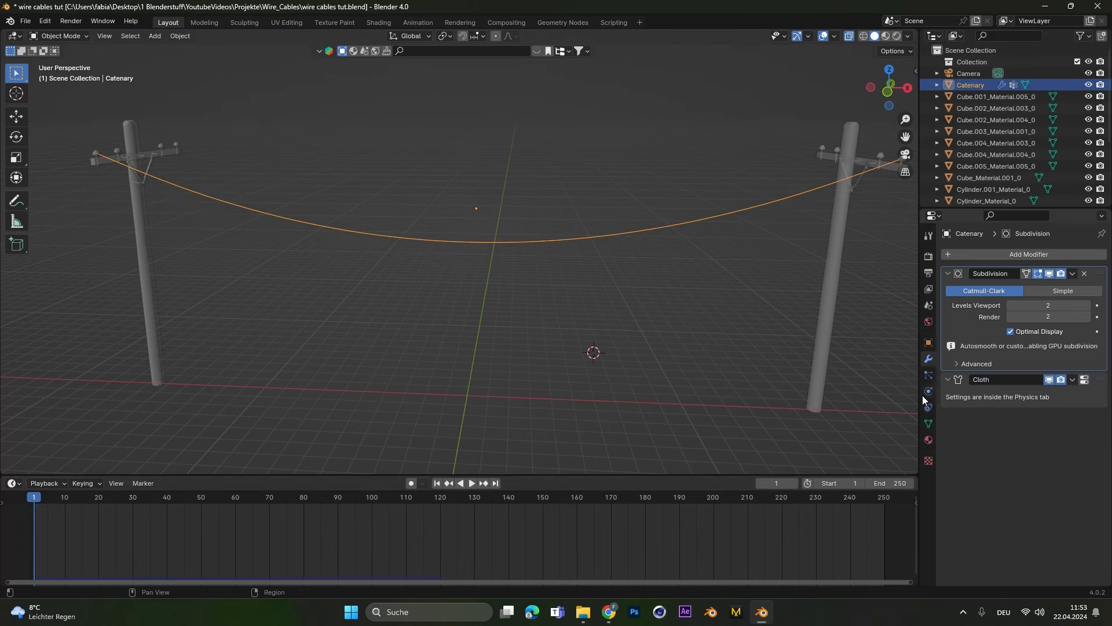
# Review the cloth physics settings and search the Add Modifier list for 's'.
pyautogui.click(928, 391)
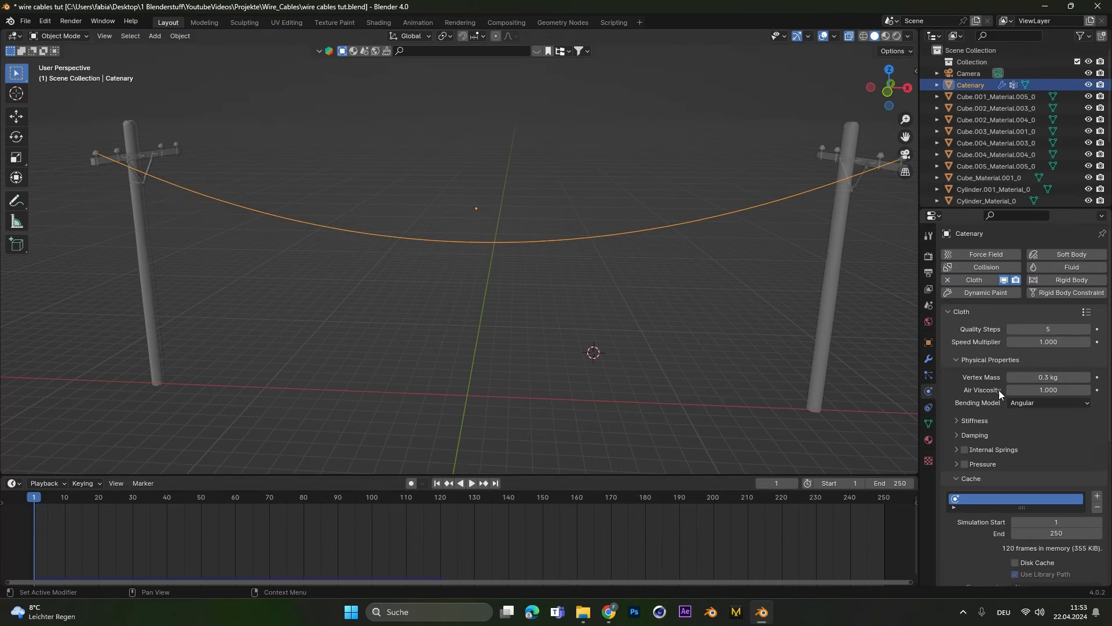
pyautogui.click(974, 420)
pyautogui.write('s')
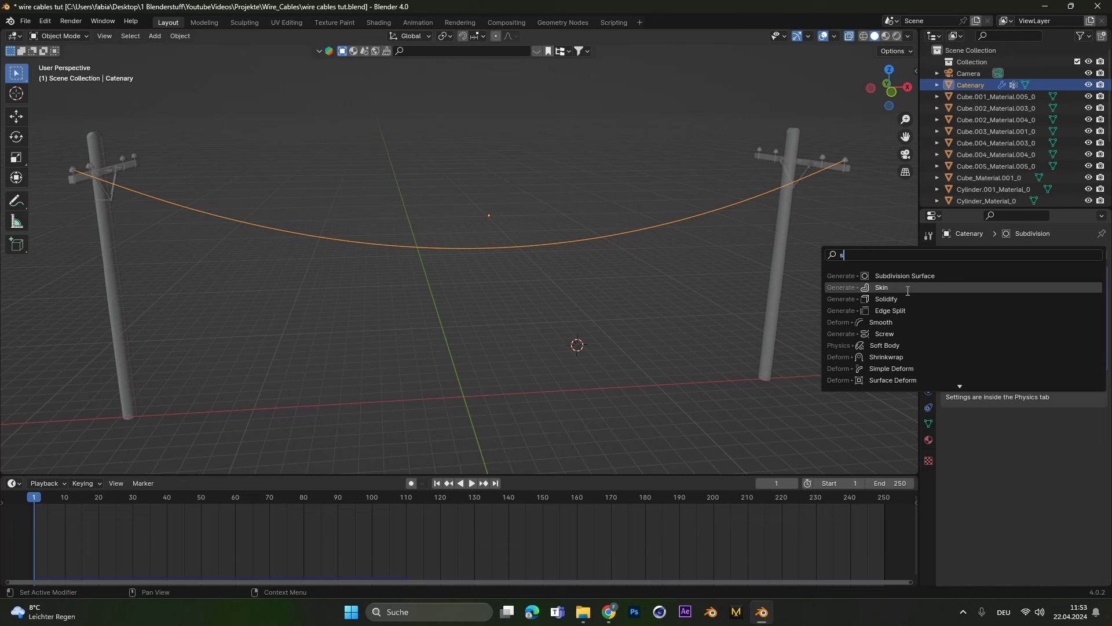
# Add a smooth-shaded Skin modifier and shrink all vertices' skin radius to a thin round cable.
pyautogui.click(882, 288)
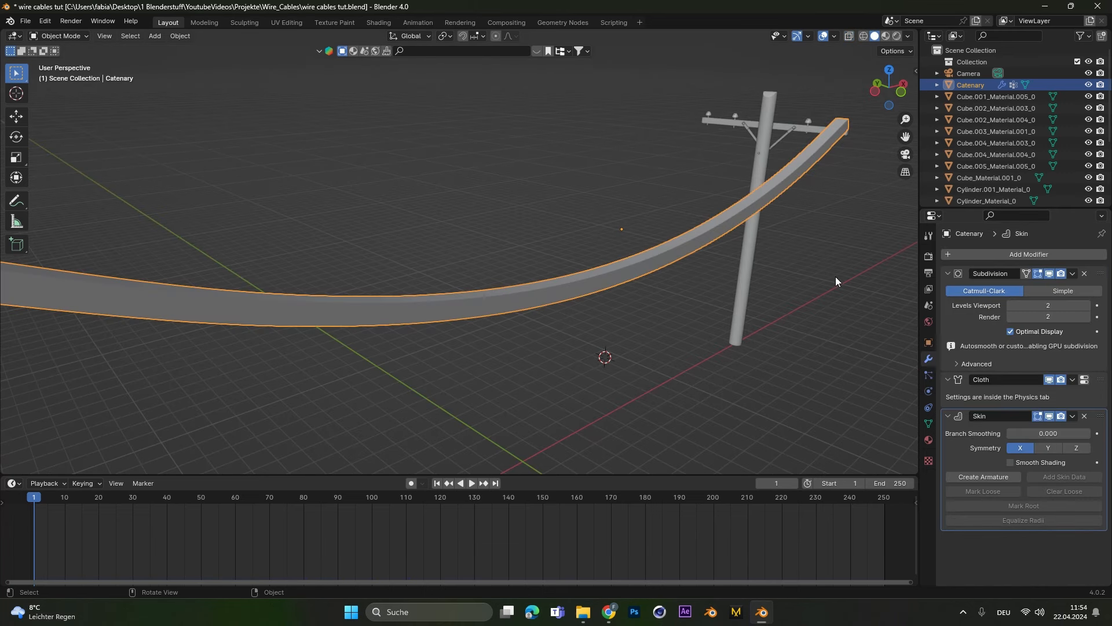
pyautogui.click(1010, 462)
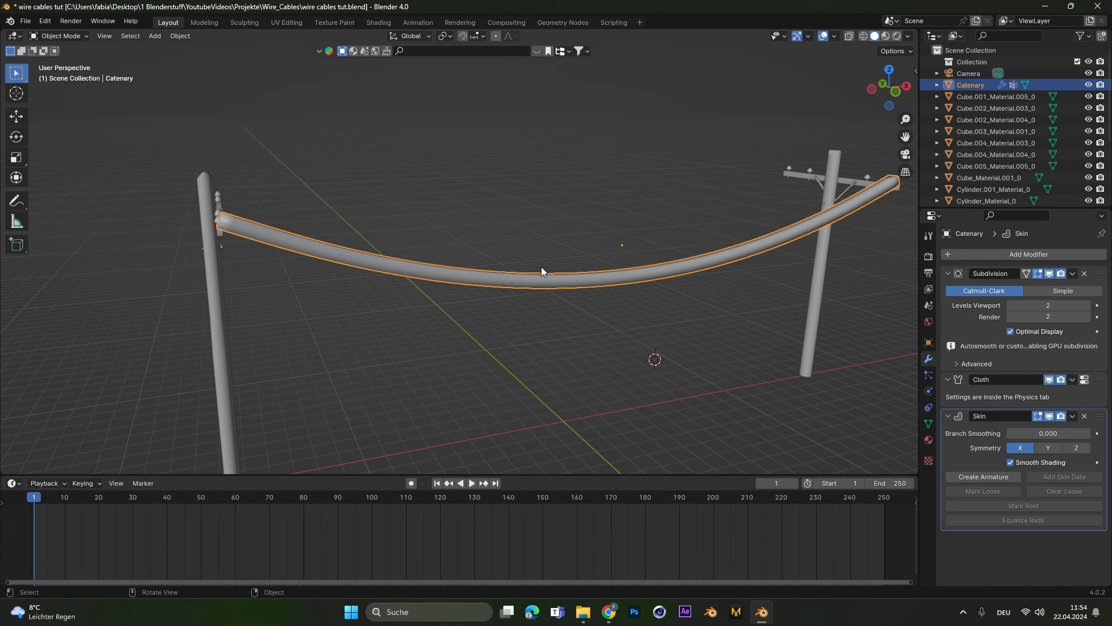
pyautogui.press('Tab')
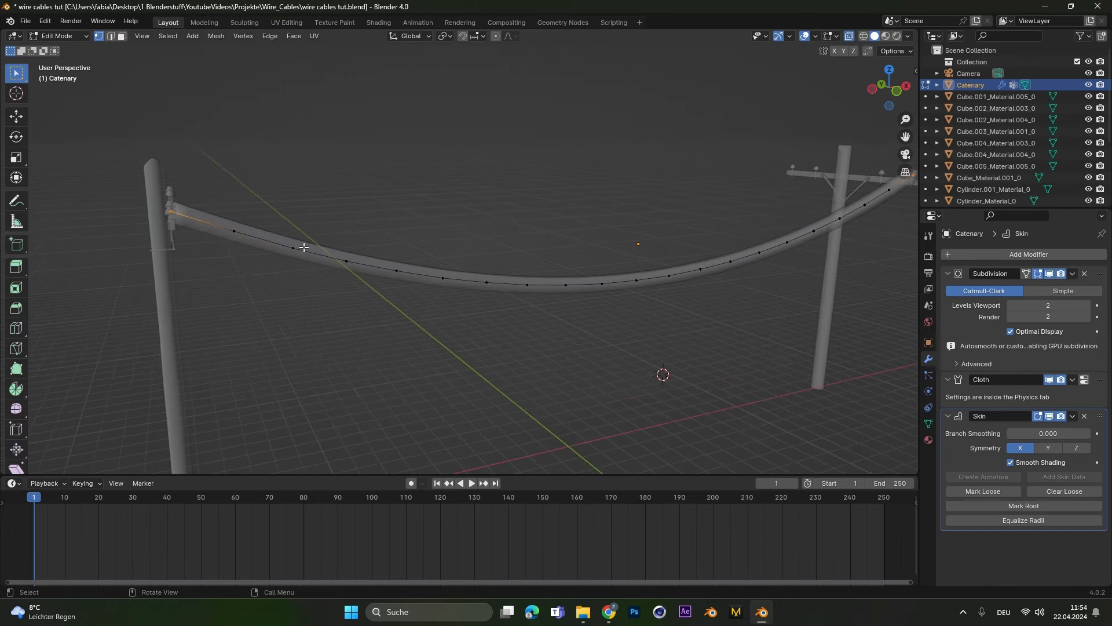
pyautogui.press('a')
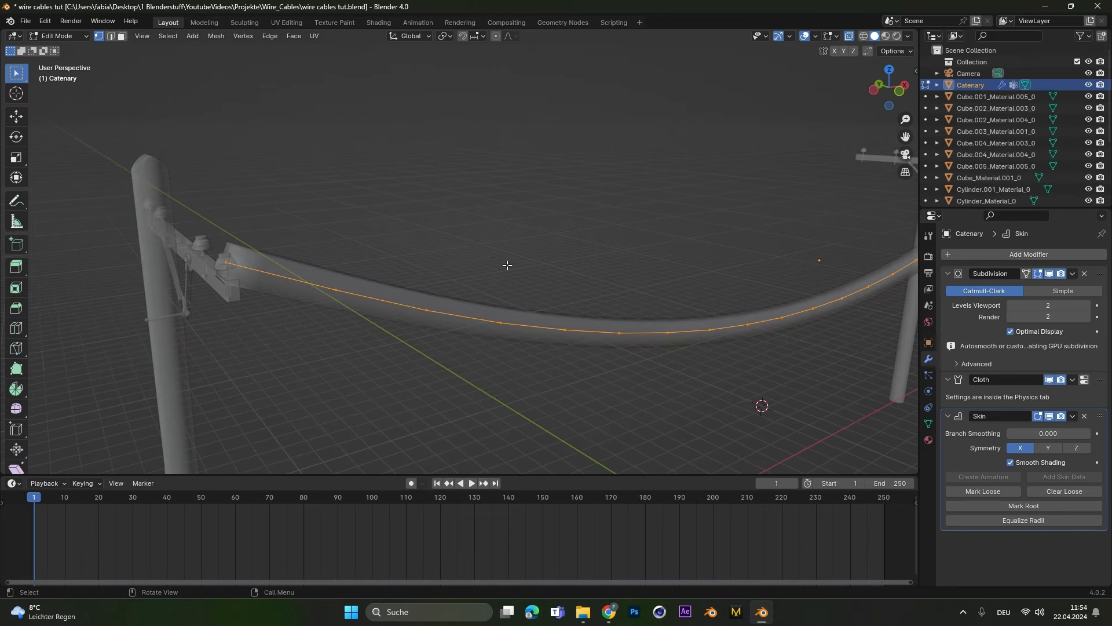
pyautogui.press('s')
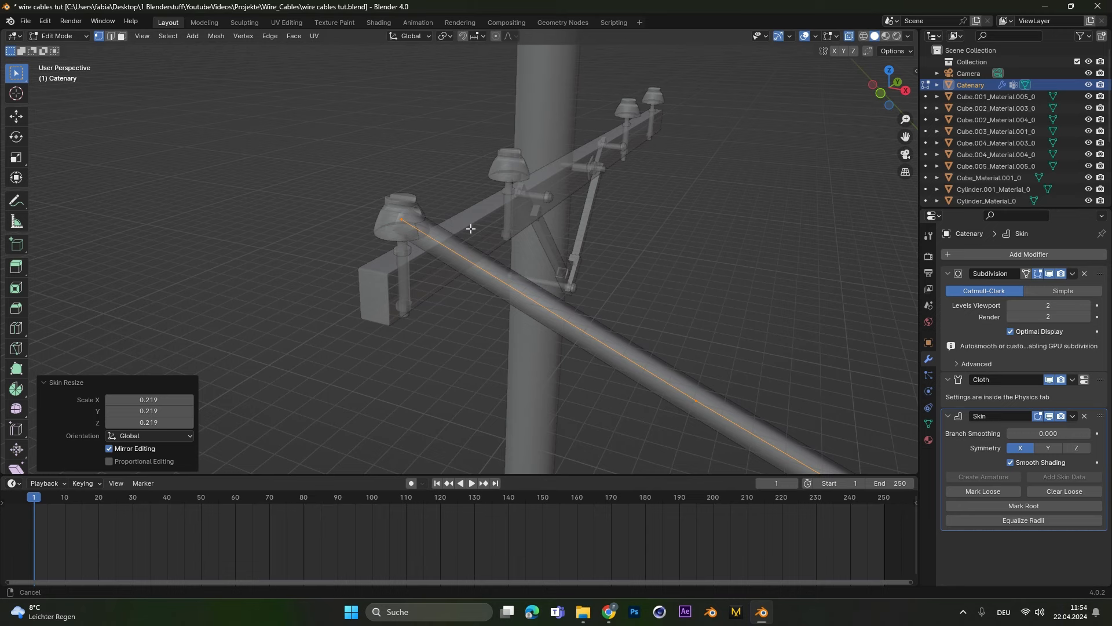
pyautogui.press('s')
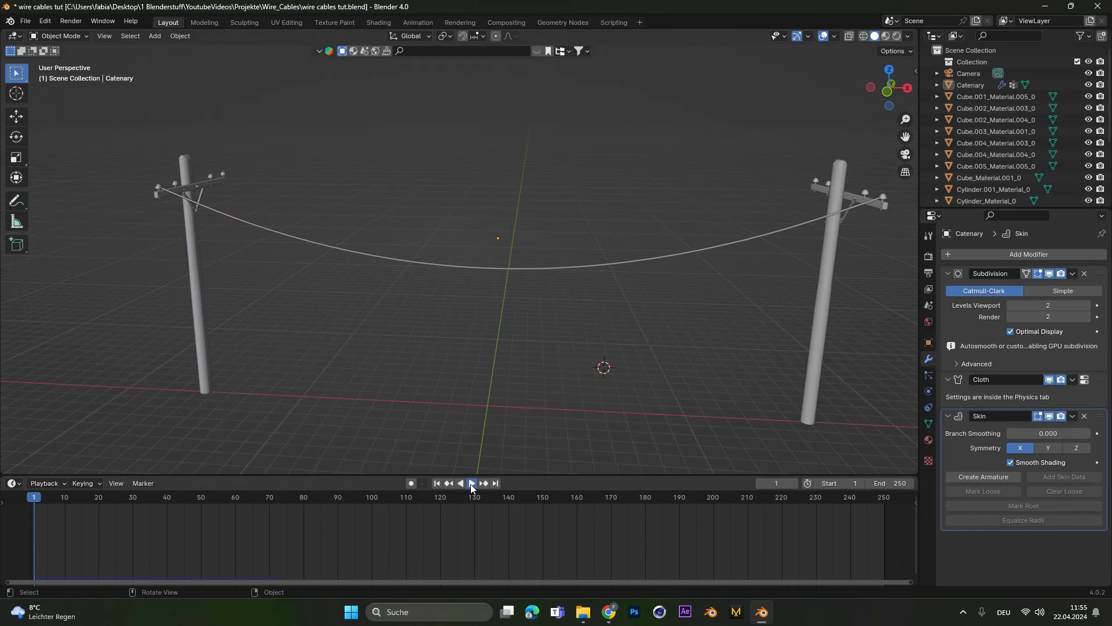
# Play the wire simulation and add a Wind force field beside the poles with cloth tension 50.
pyautogui.click(471, 484)
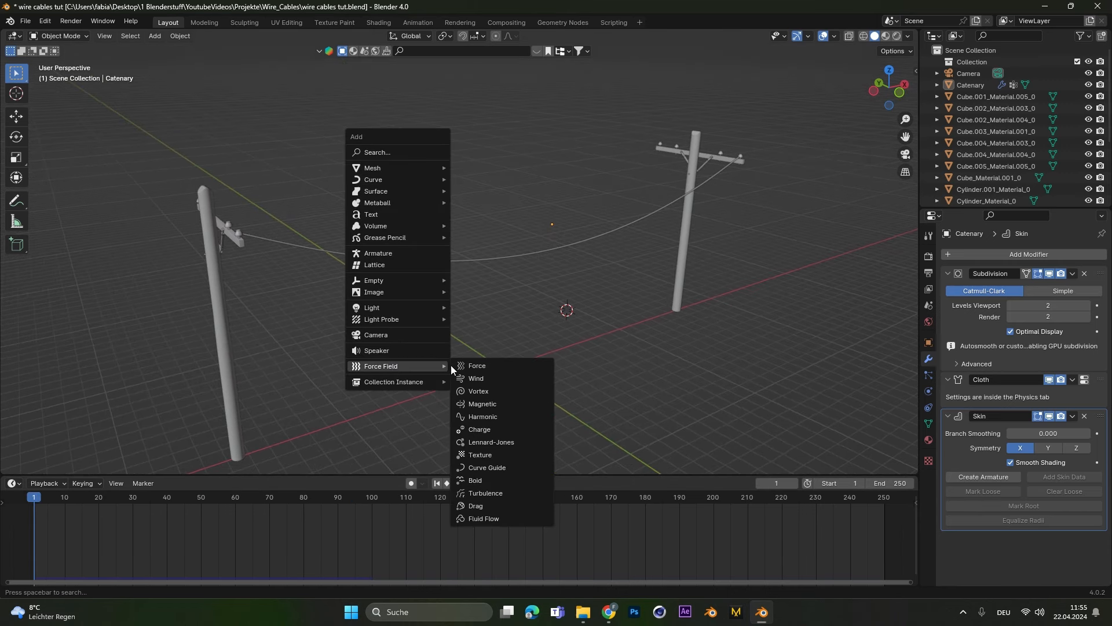
pyautogui.moveTo(490, 443)
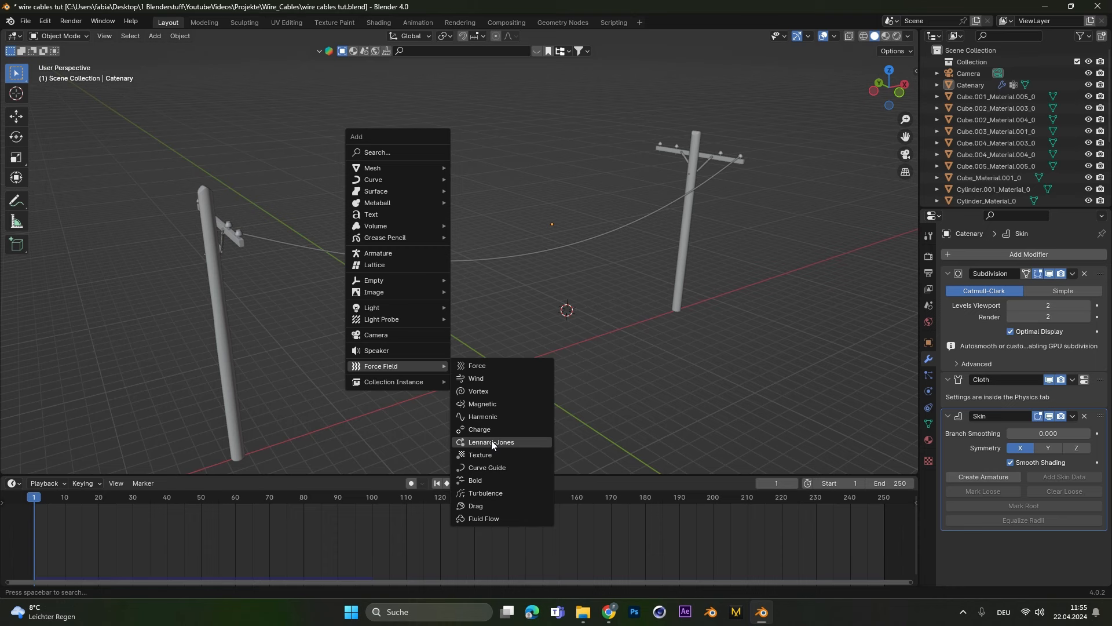
pyautogui.moveTo(505, 366)
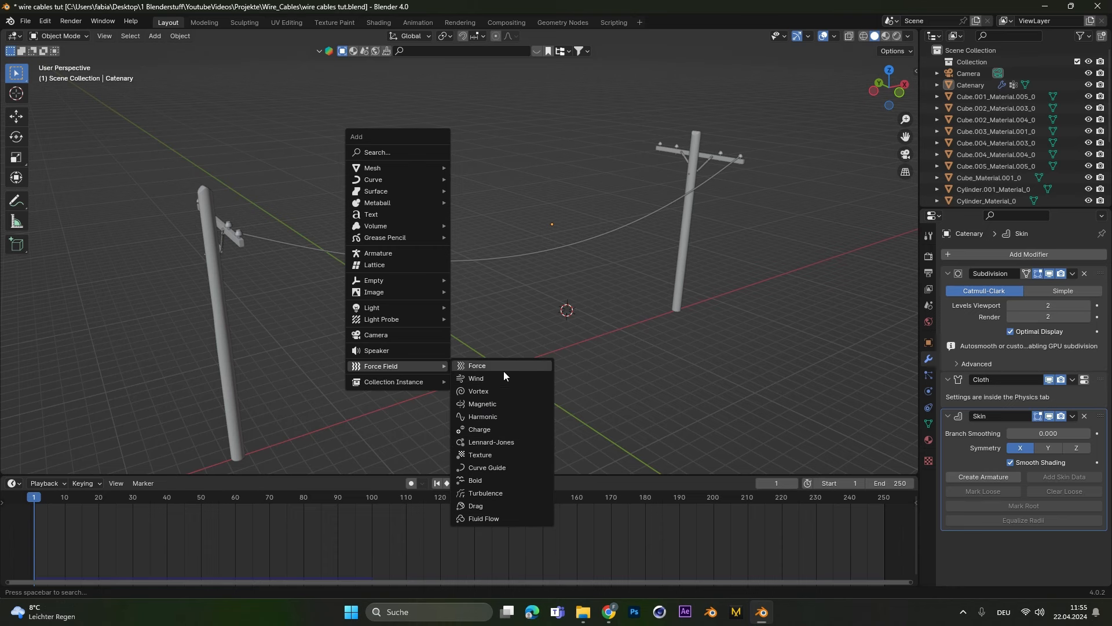
pyautogui.click(475, 379)
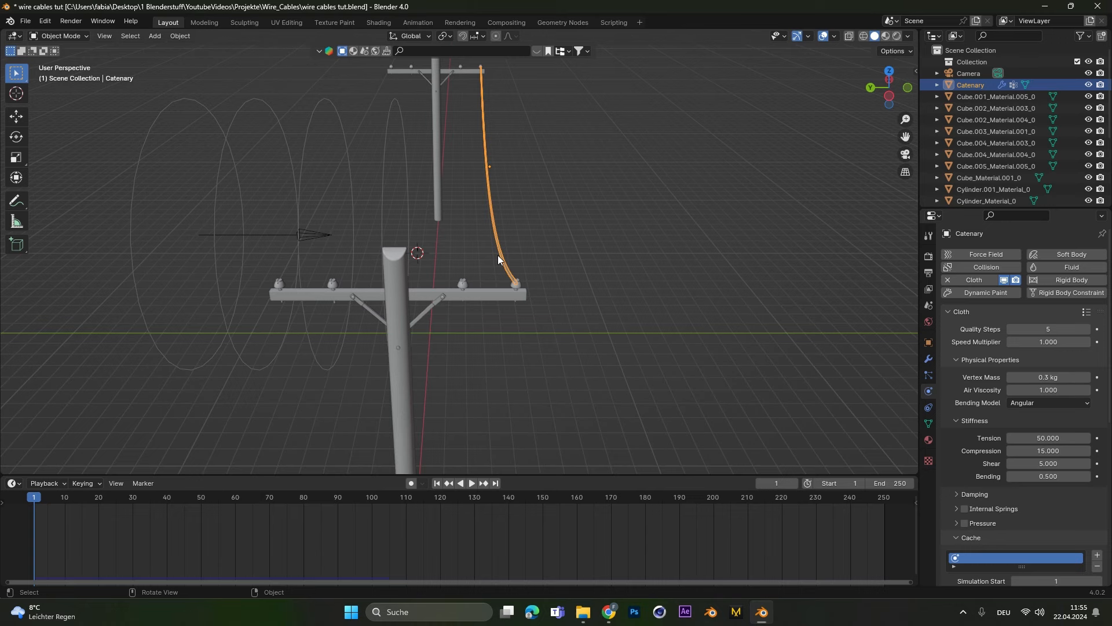
# Duplicate the wire into four wires, Catenary to Catenary.003, across the crossarm.
pyautogui.press('shift+d')
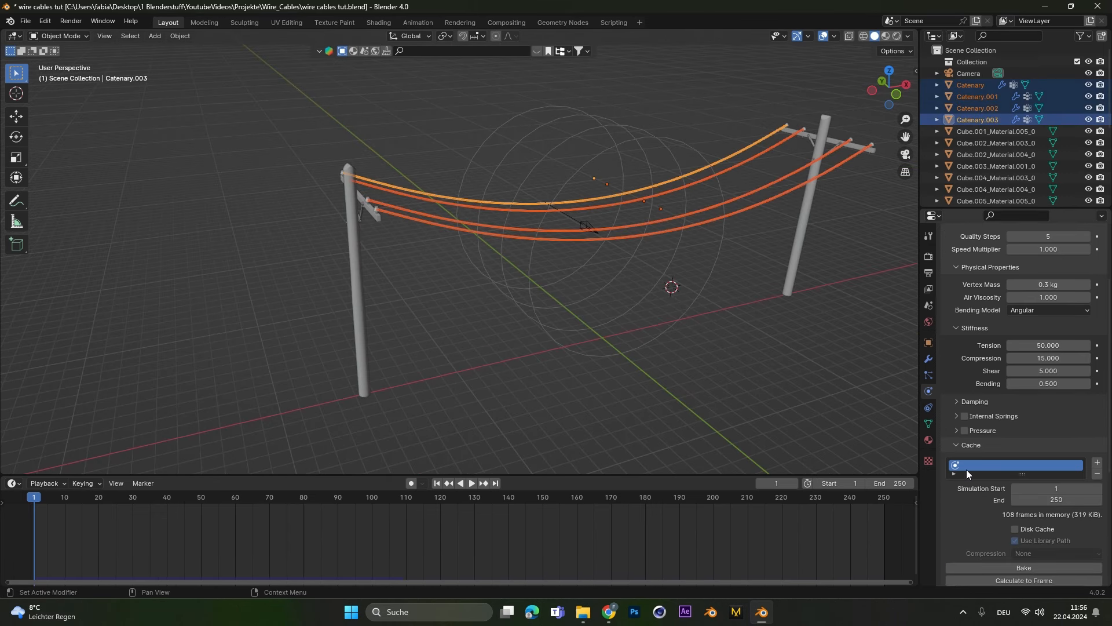
# Bake the cloth simulation cache for all four selected wires.
pyautogui.scroll(-3)
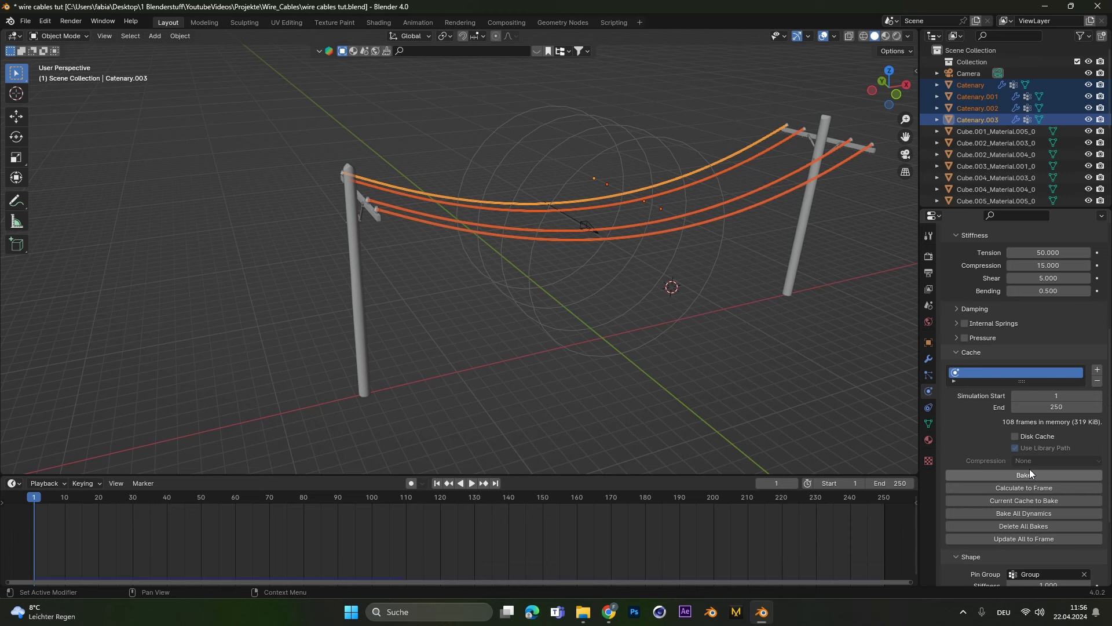
pyautogui.click(1024, 474)
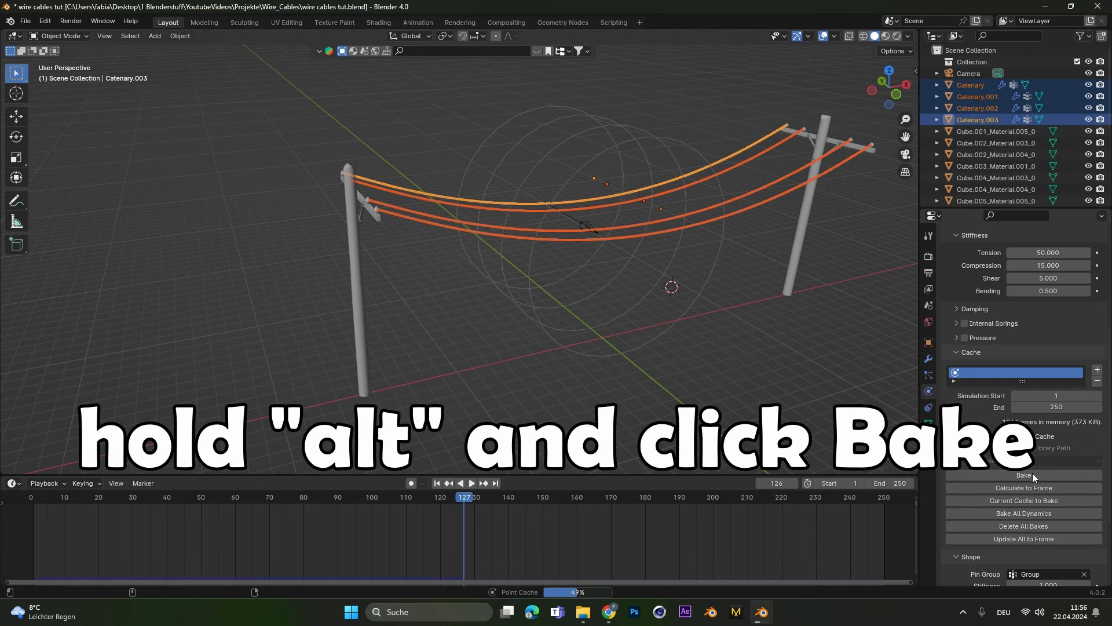
pyautogui.click(1024, 474)
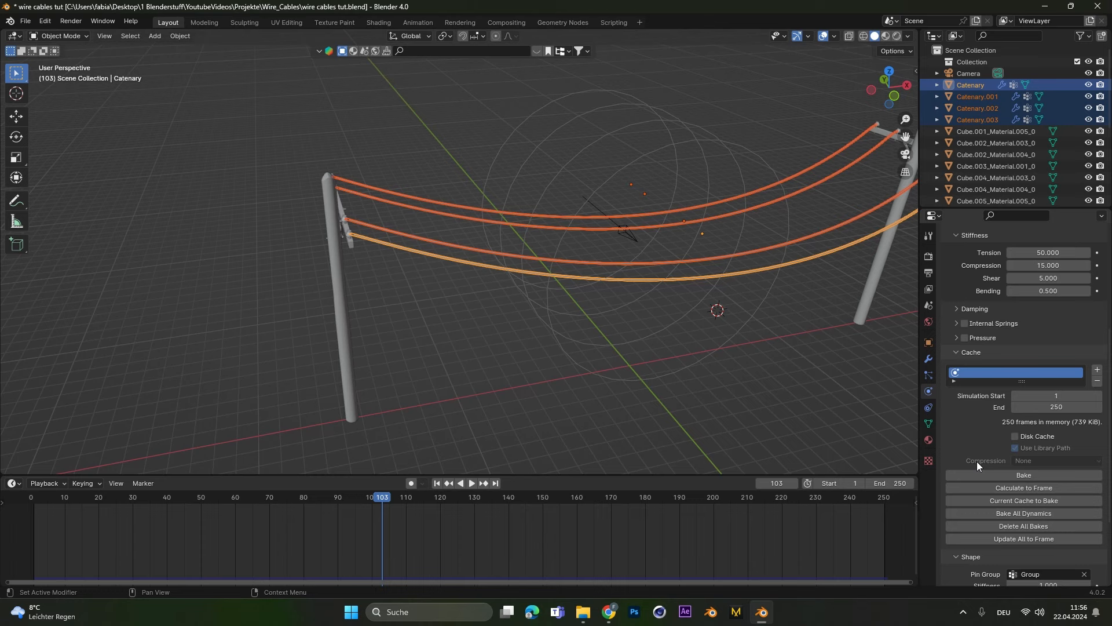
pyautogui.moveTo(1024, 475)
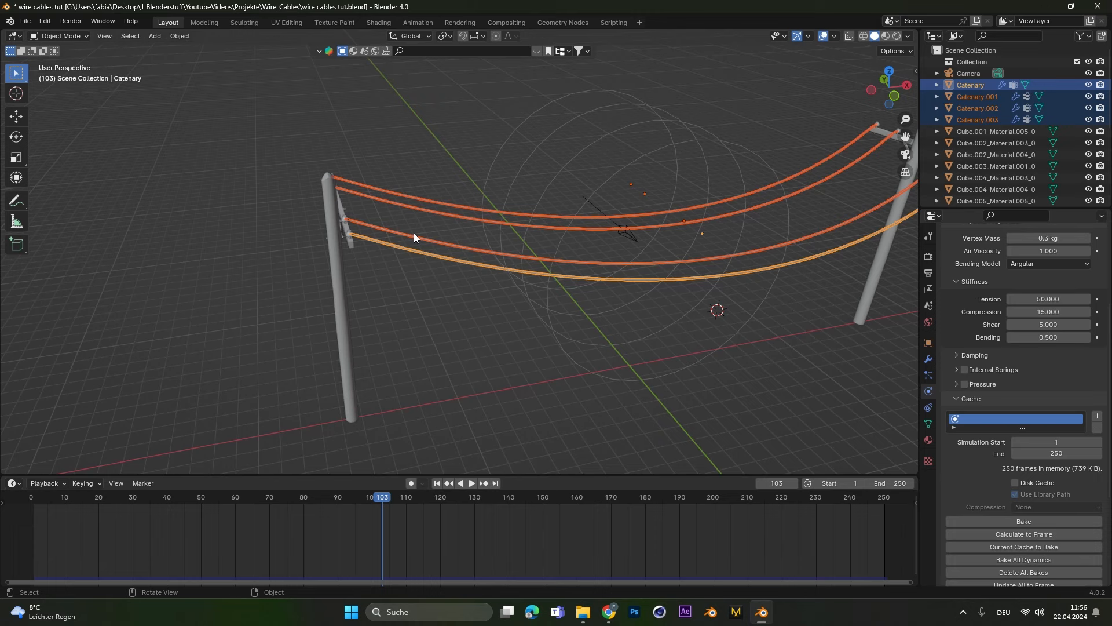
pyautogui.moveTo(449, 247)
pyautogui.write('30')
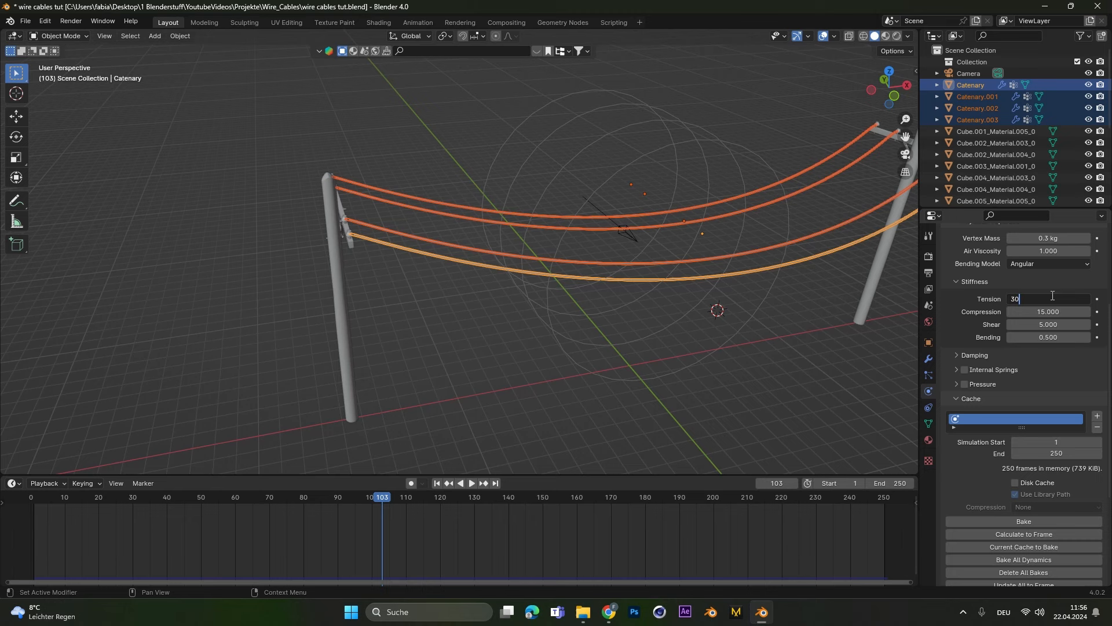
# Select Catenary.001, give it Tension 30, and play back the swaying wires.
pyautogui.click(439, 245)
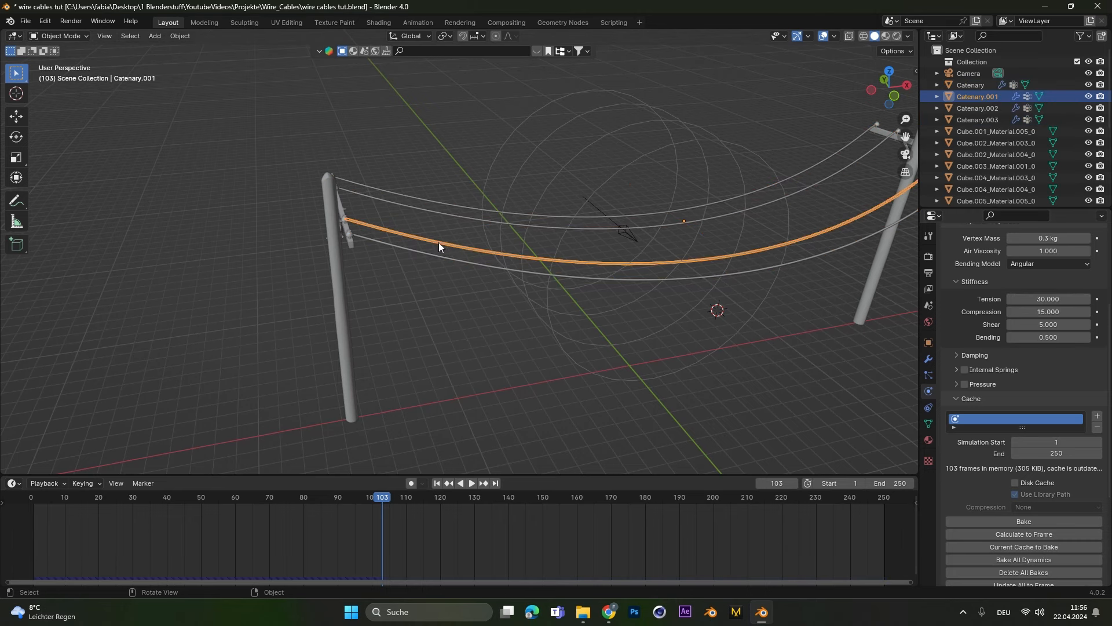
pyautogui.click(471, 482)
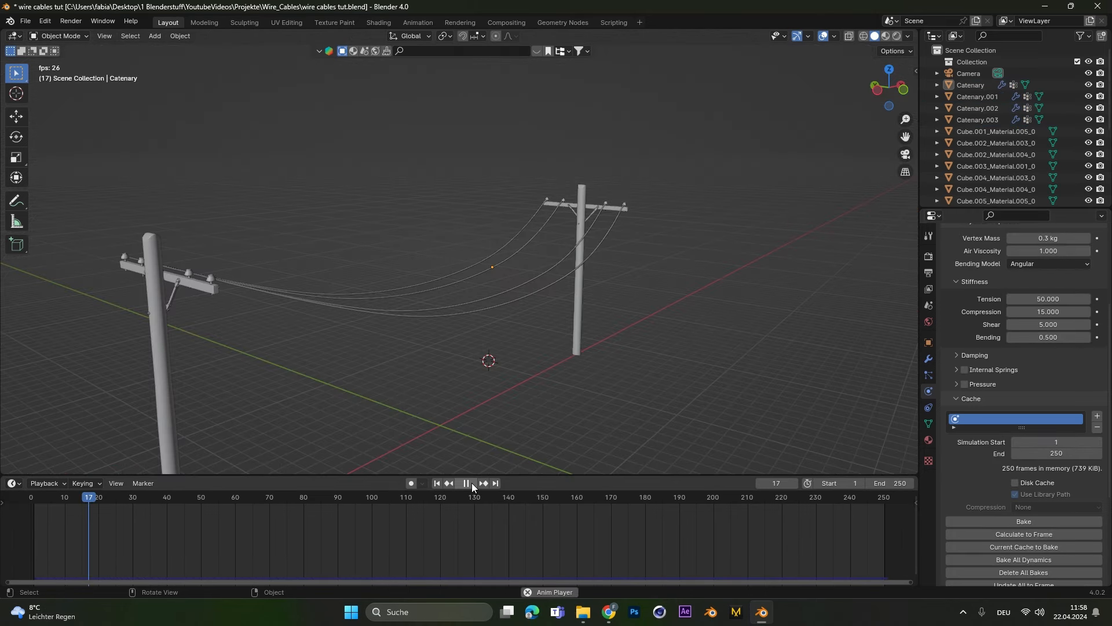